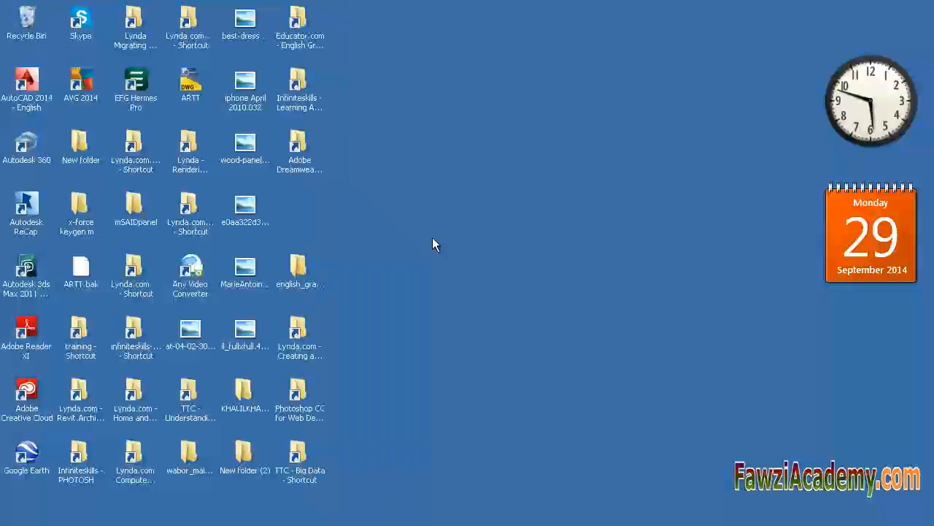
Step: Launch Adobe Dreamweaver CC and dismiss the crash notice that closes it
double_click(299, 149)
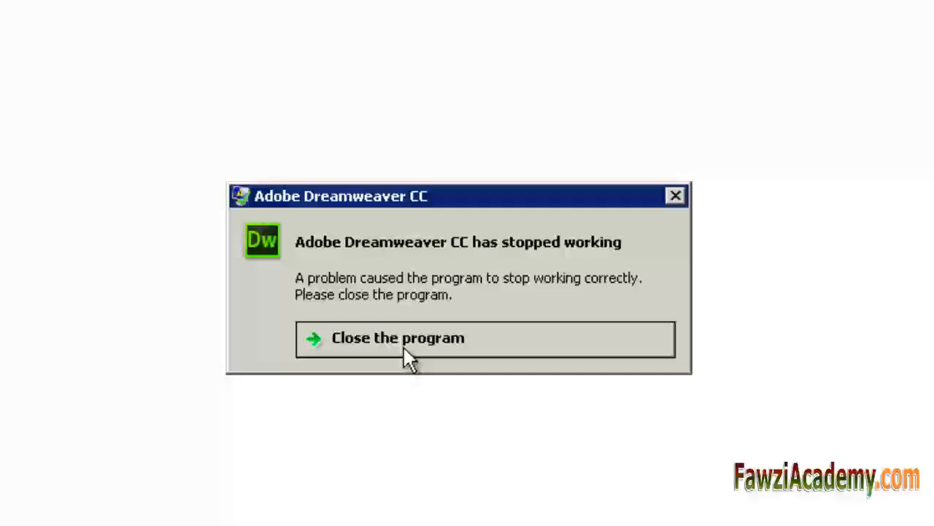
left_click(398, 337)
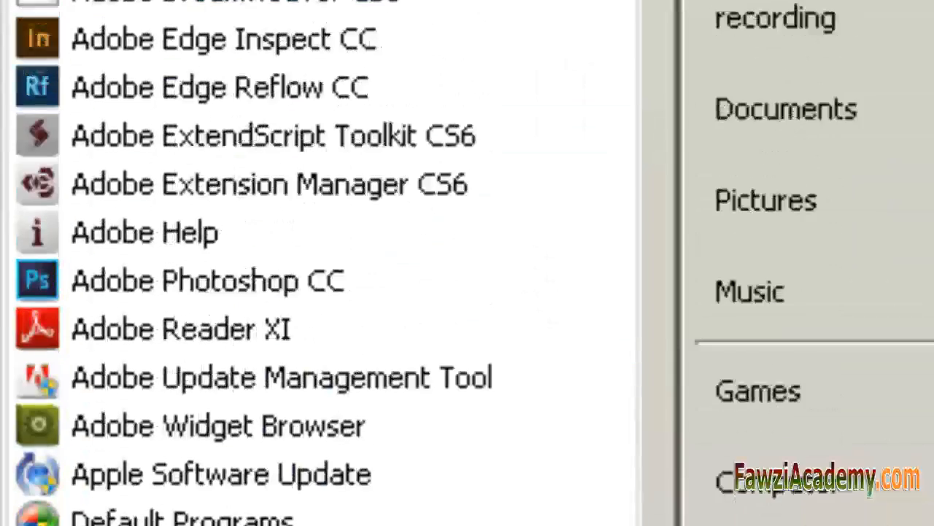
Step: Start Troubleshoot compatibility for the Adobe Dreamweaver CC entry in All Programs
right_click(175, 83)
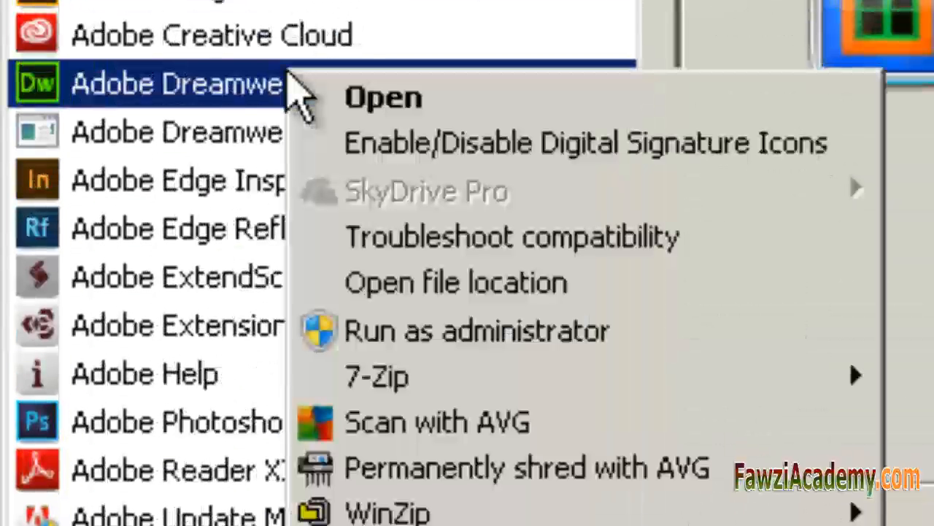
mouse_move(438, 241)
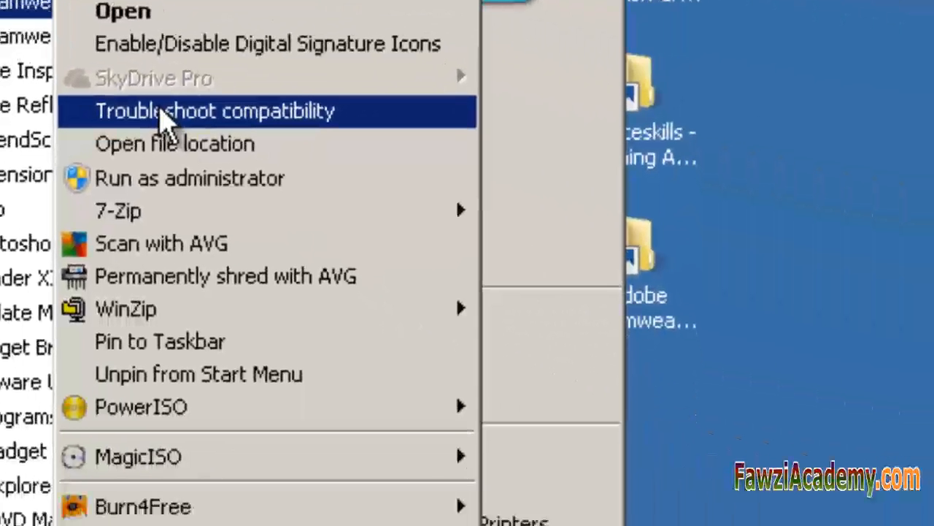
left_click(211, 111)
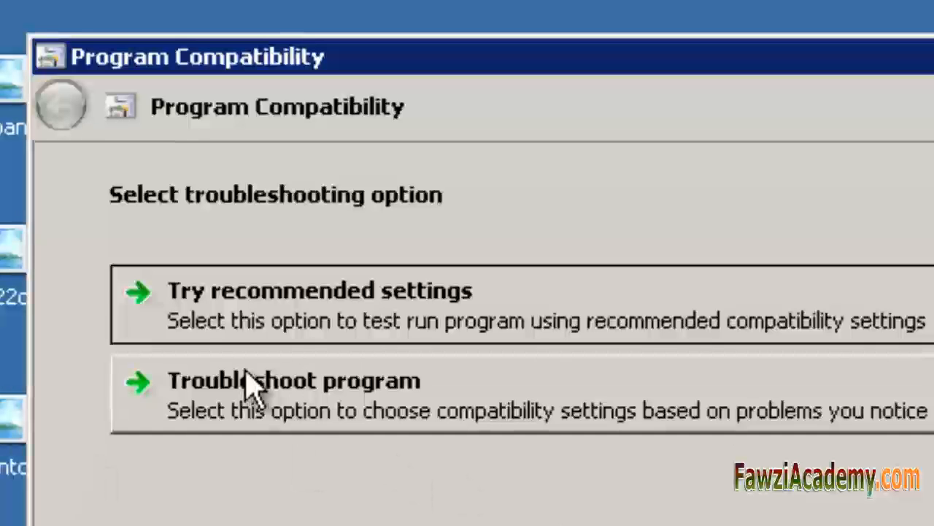
mouse_move(212, 237)
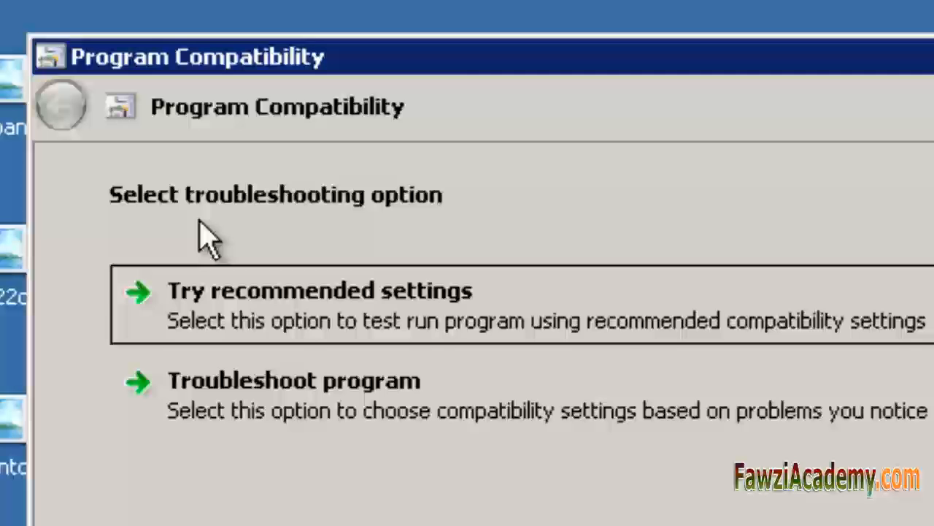
mouse_move(405, 318)
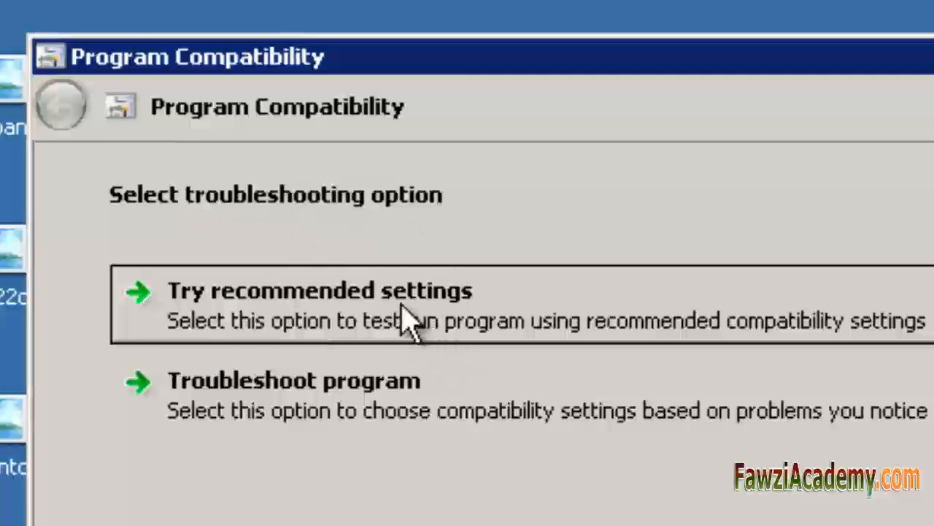
Step: Apply the recommended Windows XP (Service Pack 2) mode and test-launch Dreamweaver with it
left_click(319, 291)
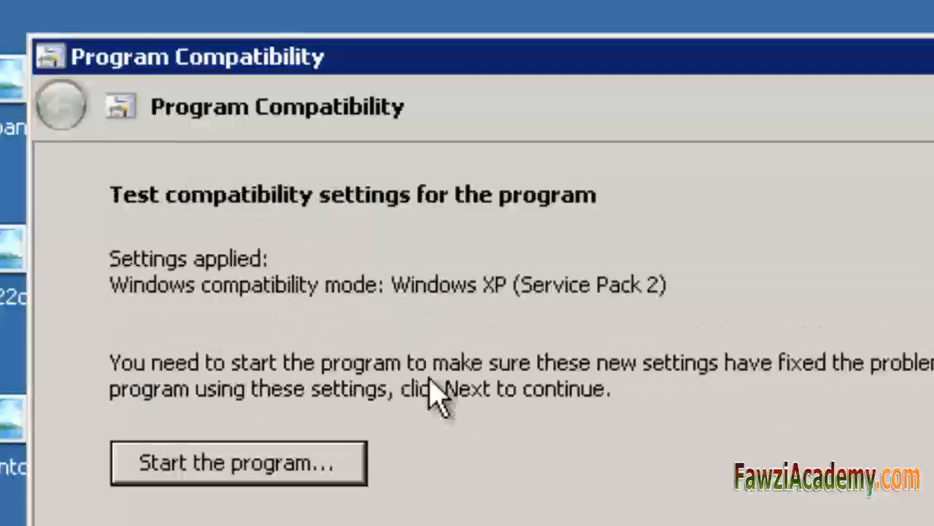
left_click(238, 463)
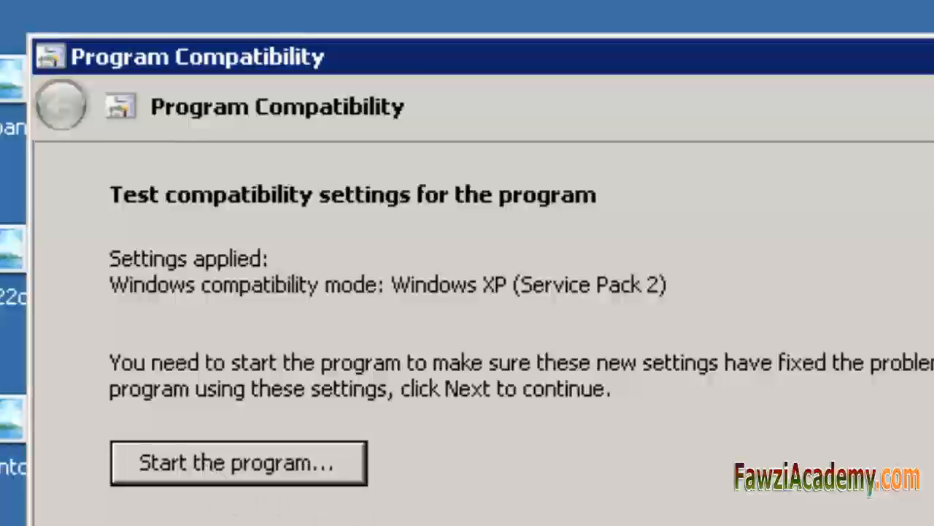
mouse_move(752, 518)
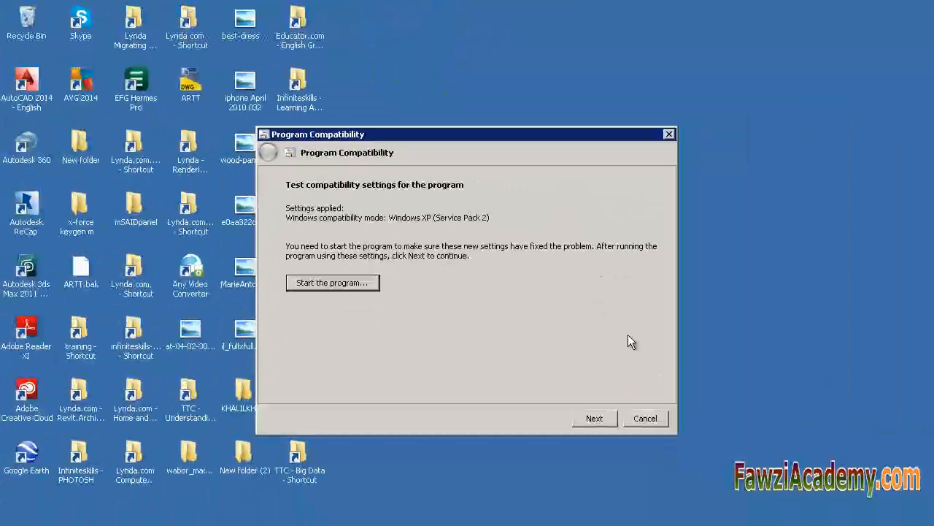
left_click(333, 283)
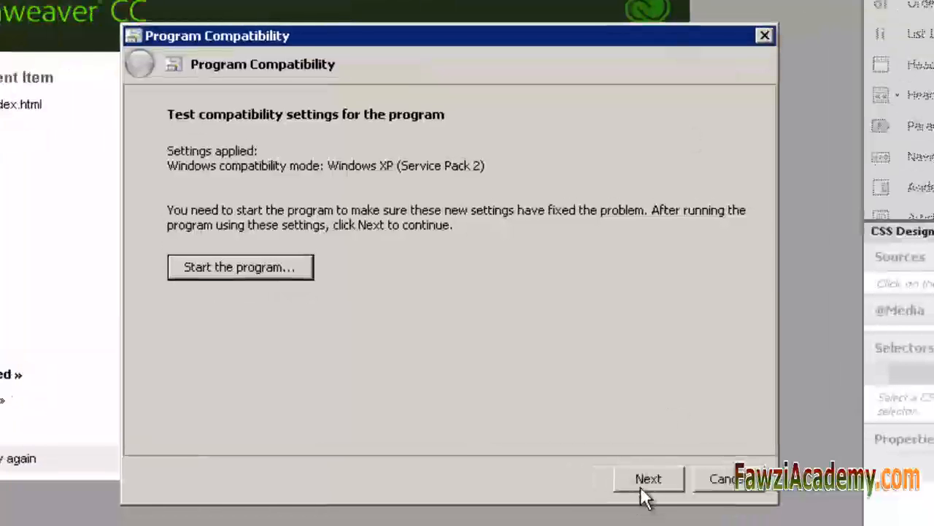
Step: Save the Windows XP SP2 settings for Dreamweaver and finish troubleshooting
left_click(648, 478)
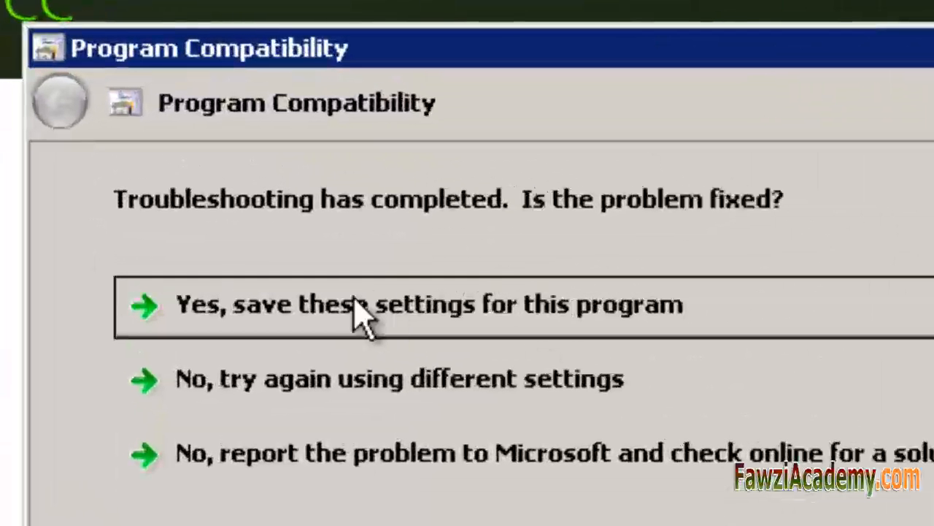
mouse_move(430, 332)
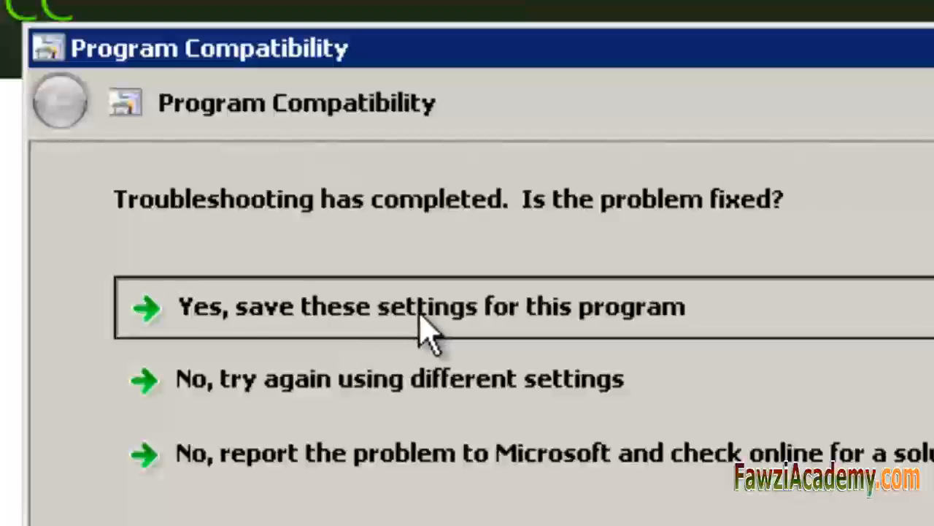
left_click(431, 307)
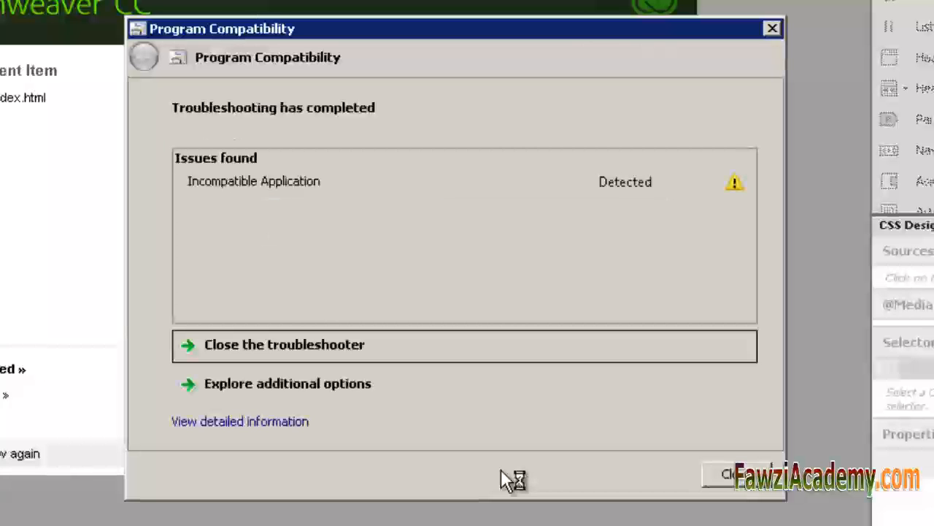
mouse_move(252, 204)
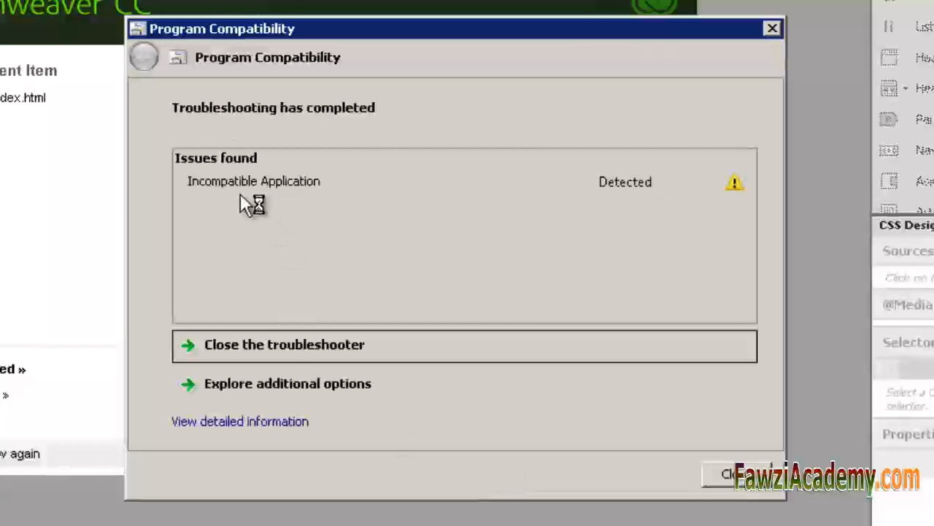